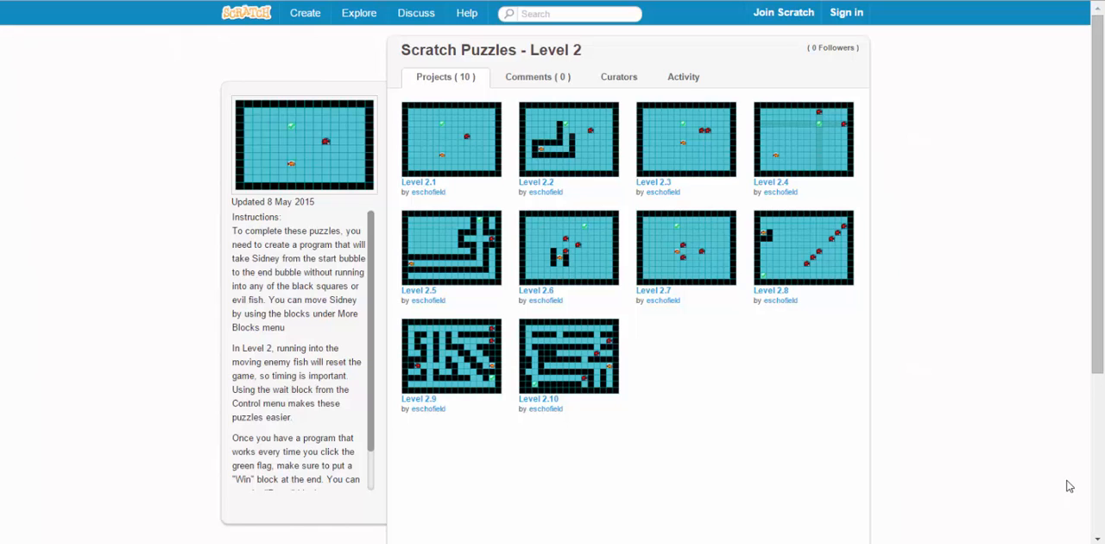
mouse_move(1019, 423)
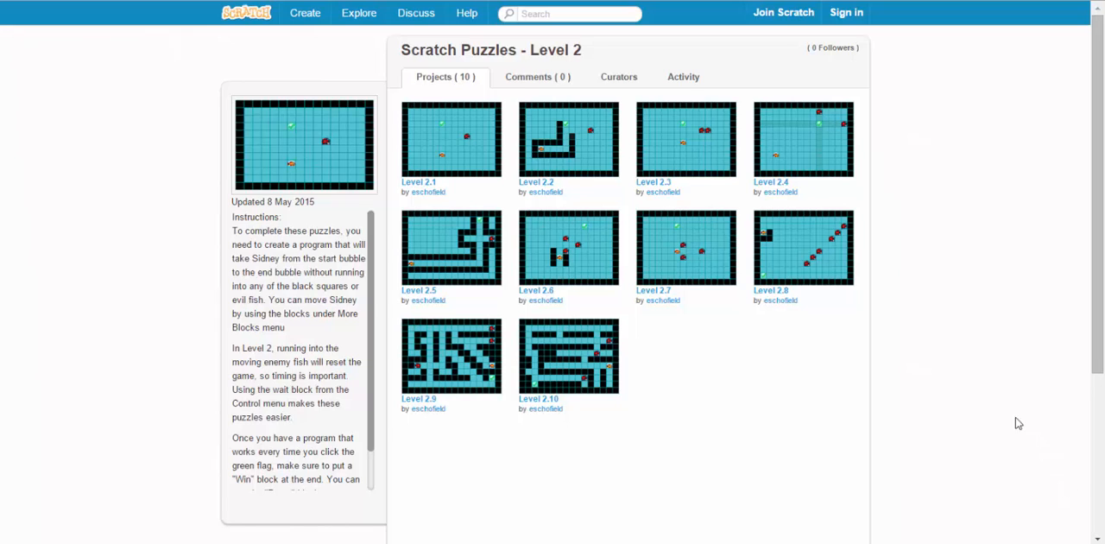
Step: Open the Level 2.1 puzzle project from the Level 2 studio page
left_click(450, 139)
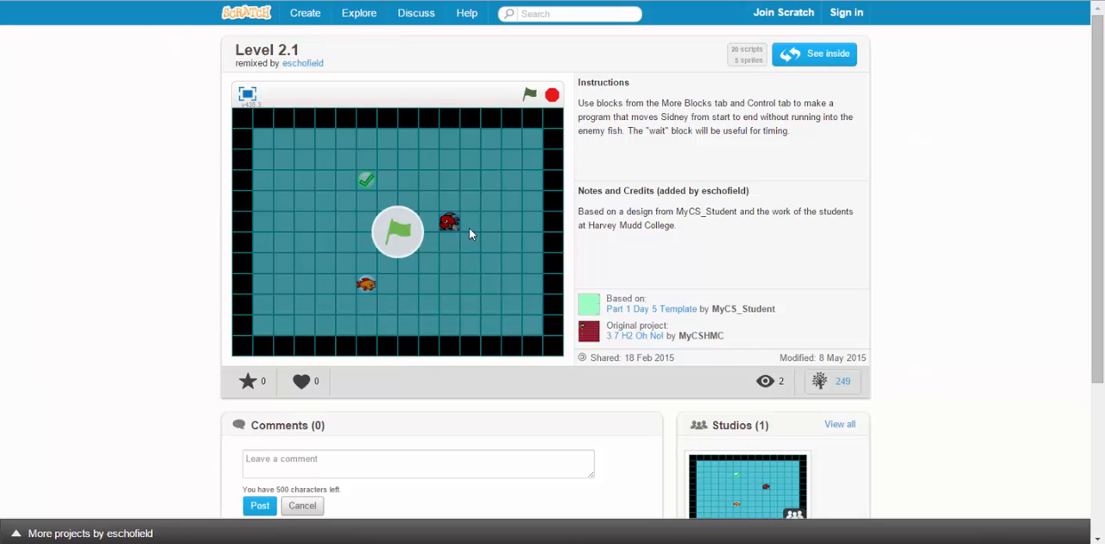
mouse_move(449, 229)
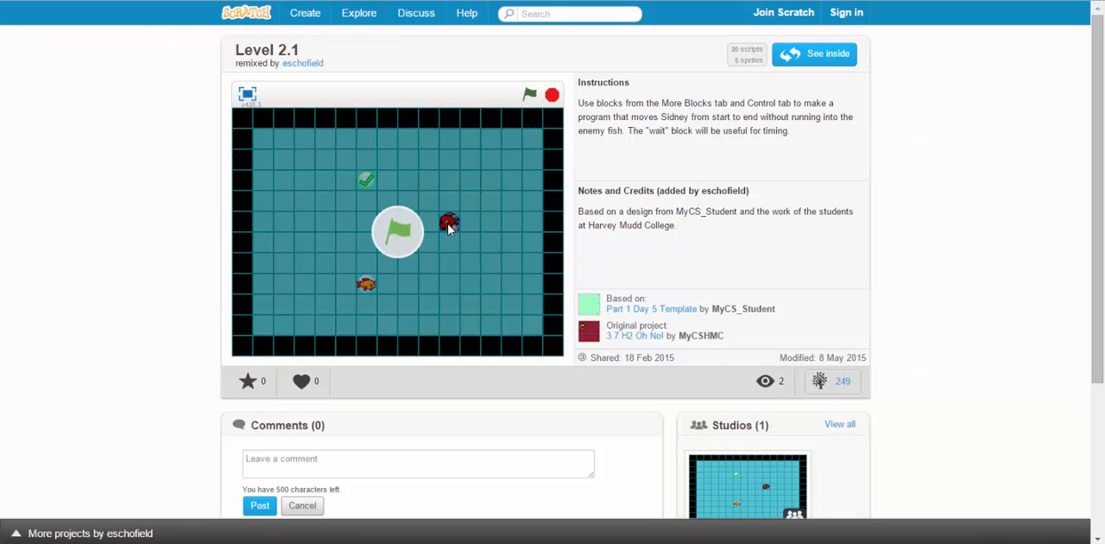
mouse_move(409, 283)
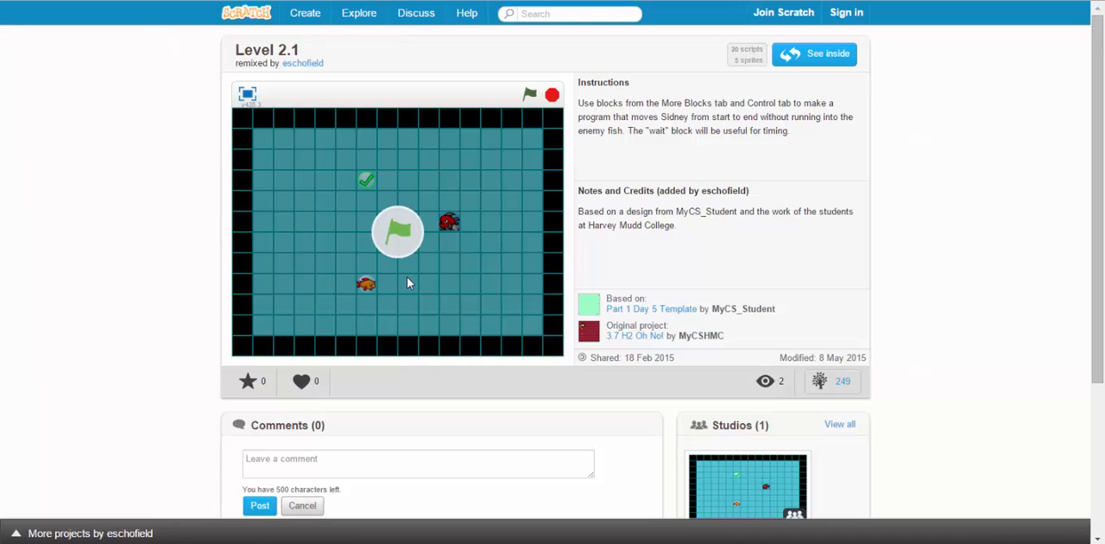
Step: In the editor, attach a repeat loop under the green-flag start, then add Win after it
left_click(812, 53)
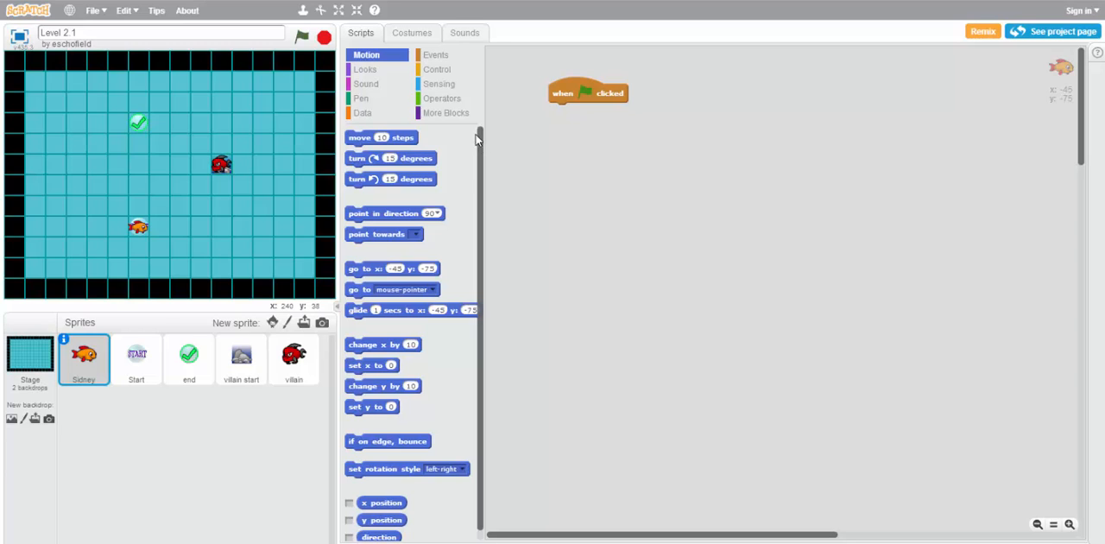
left_click(438, 69)
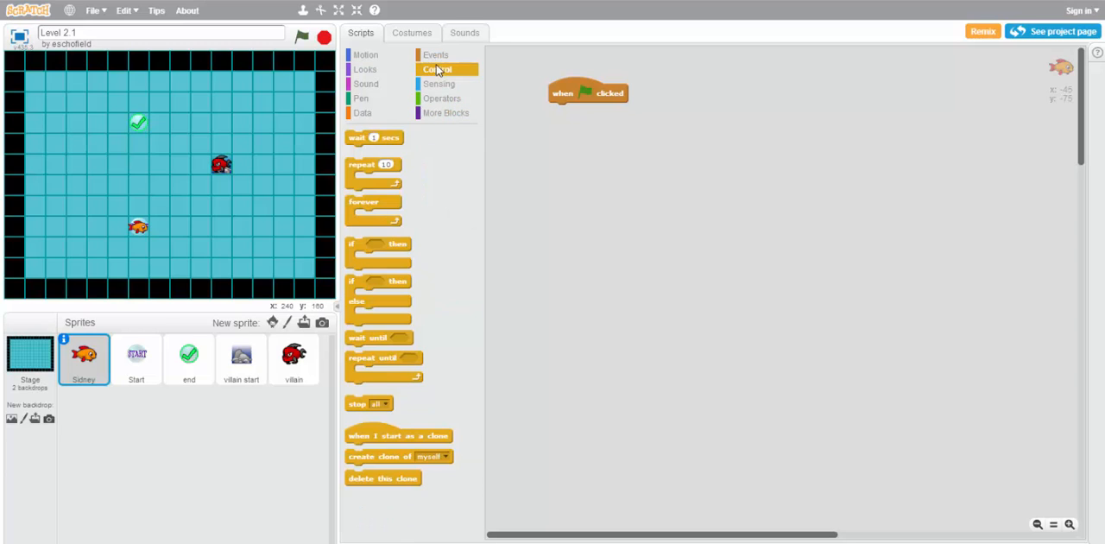
left_click_drag(373, 164, 600, 146)
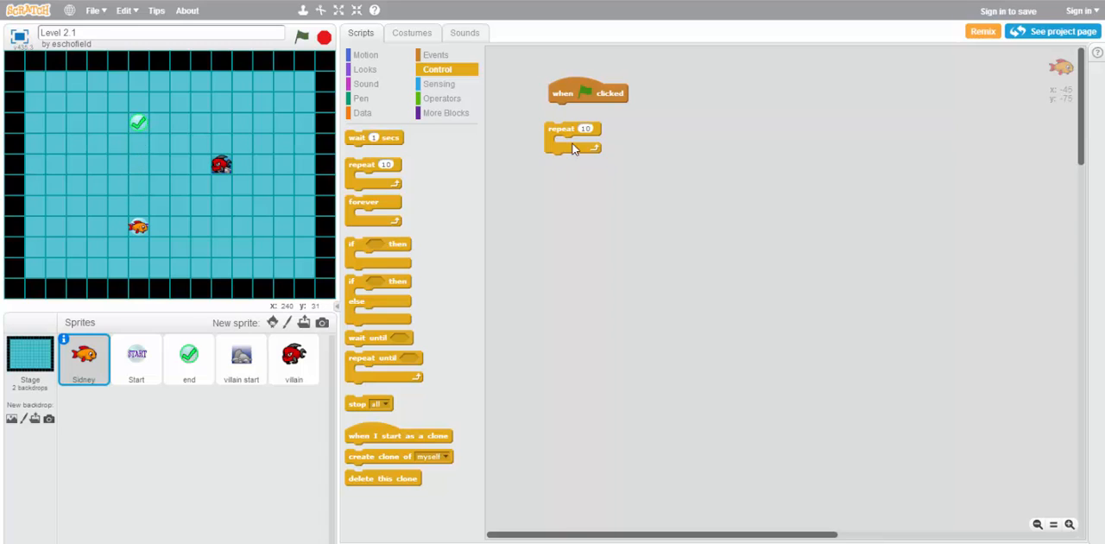
left_click_drag(573, 139, 587, 112)
type("5")
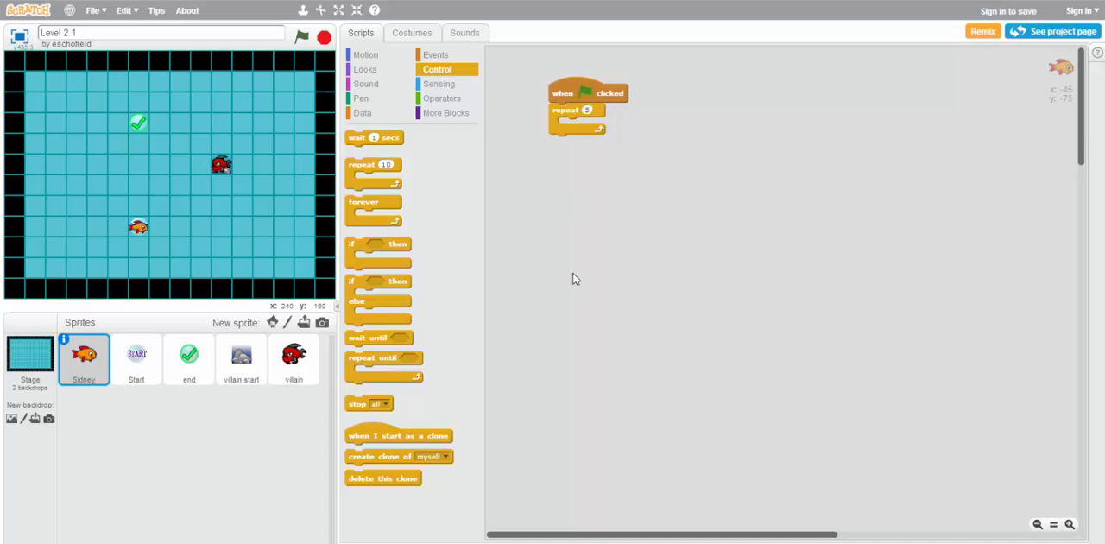
left_click(446, 113)
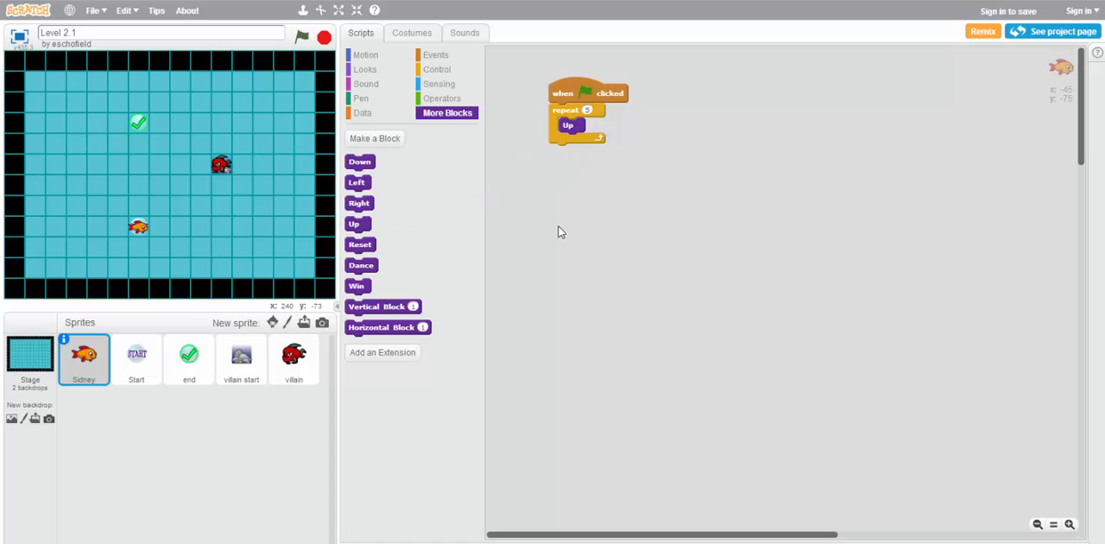
mouse_move(568, 232)
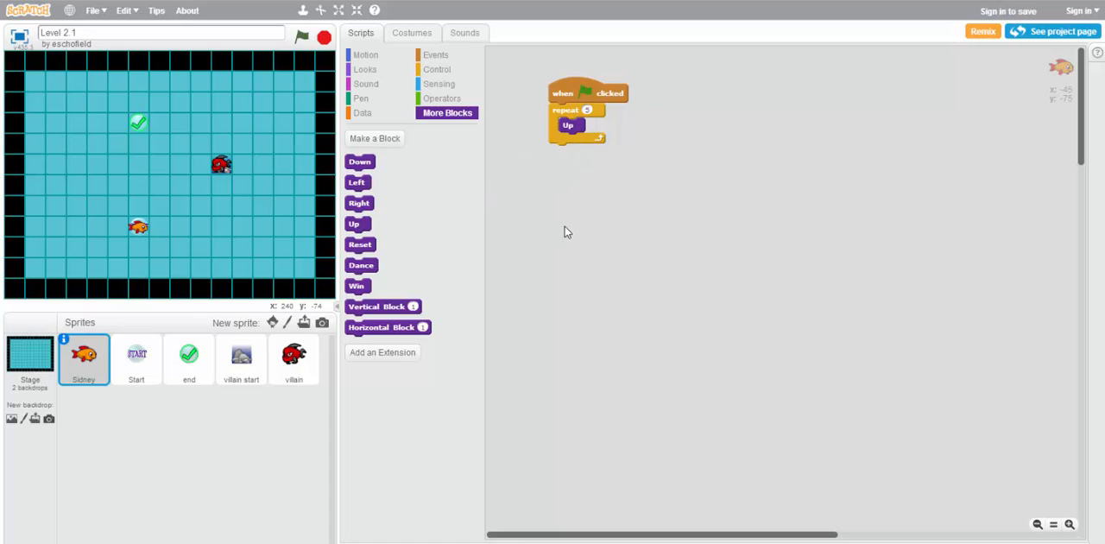
left_click_drag(357, 286, 570, 158)
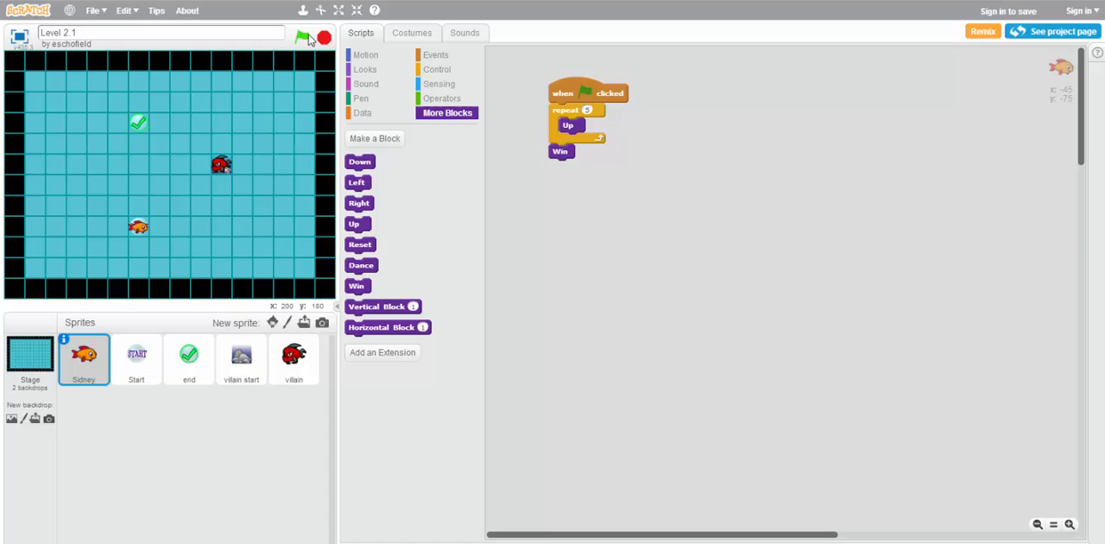
left_click(308, 36)
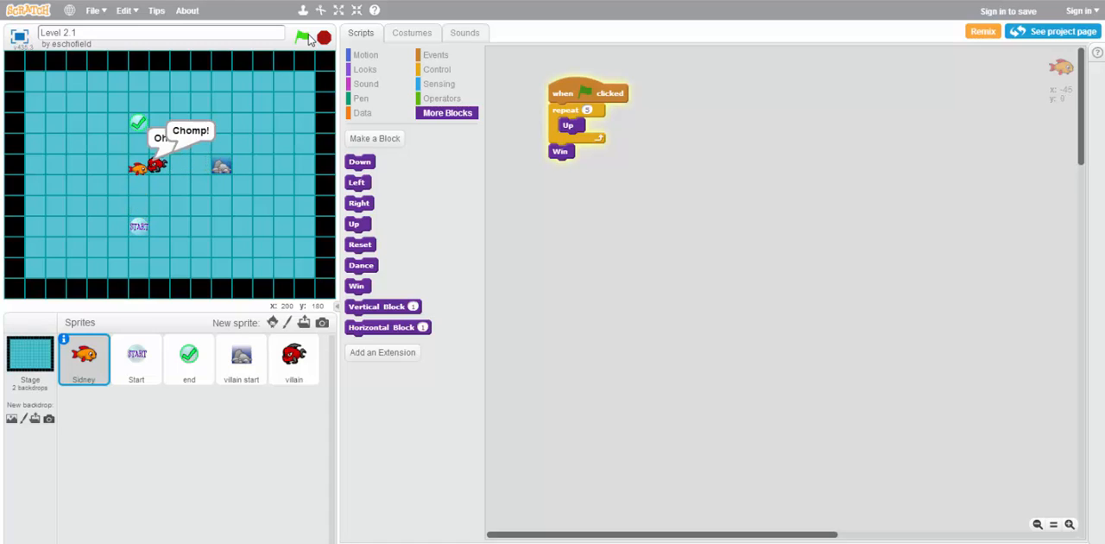
left_click(302, 37)
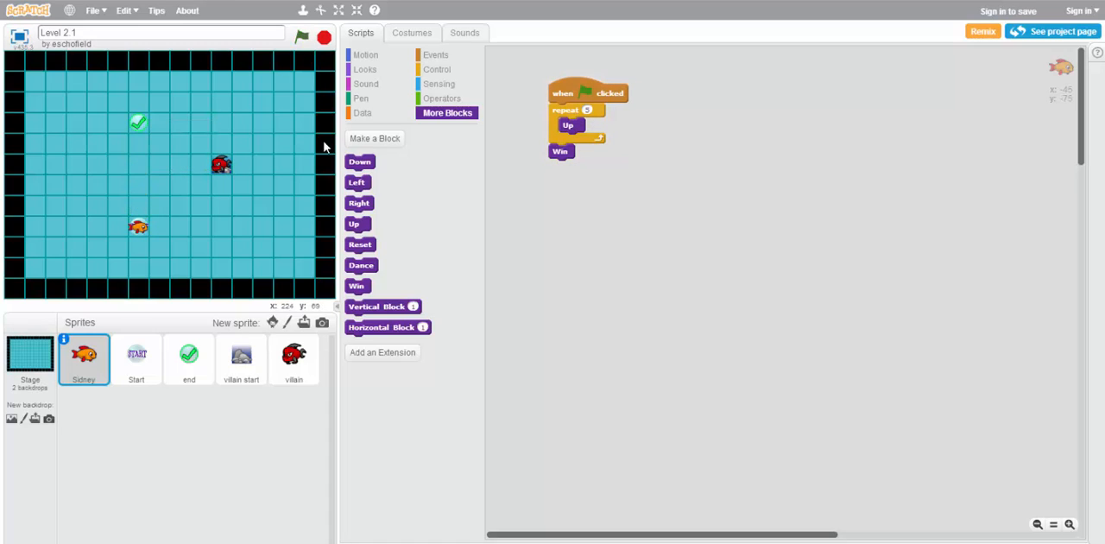
mouse_move(212, 181)
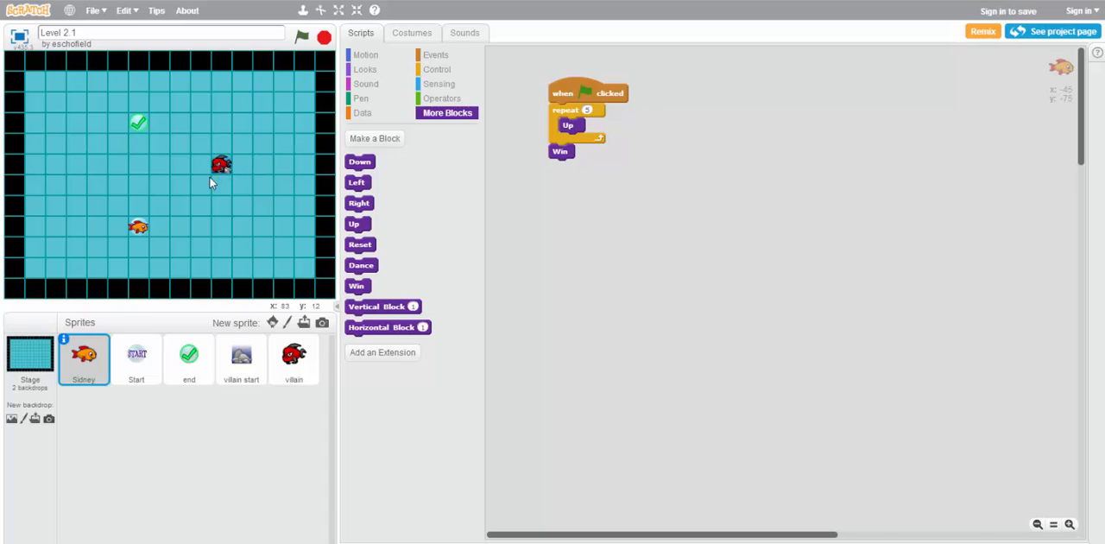
mouse_move(140, 210)
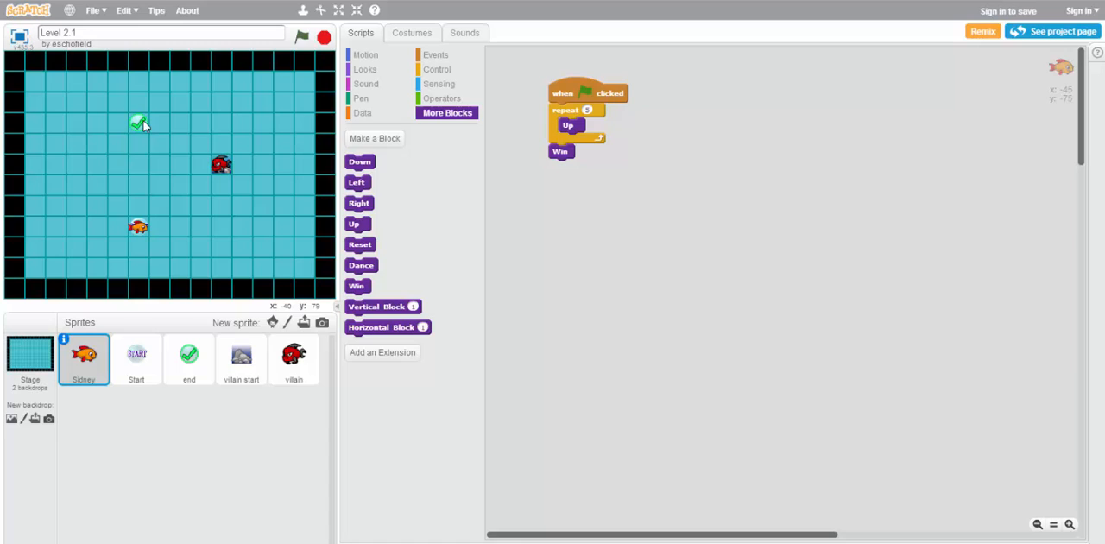
mouse_move(661, 213)
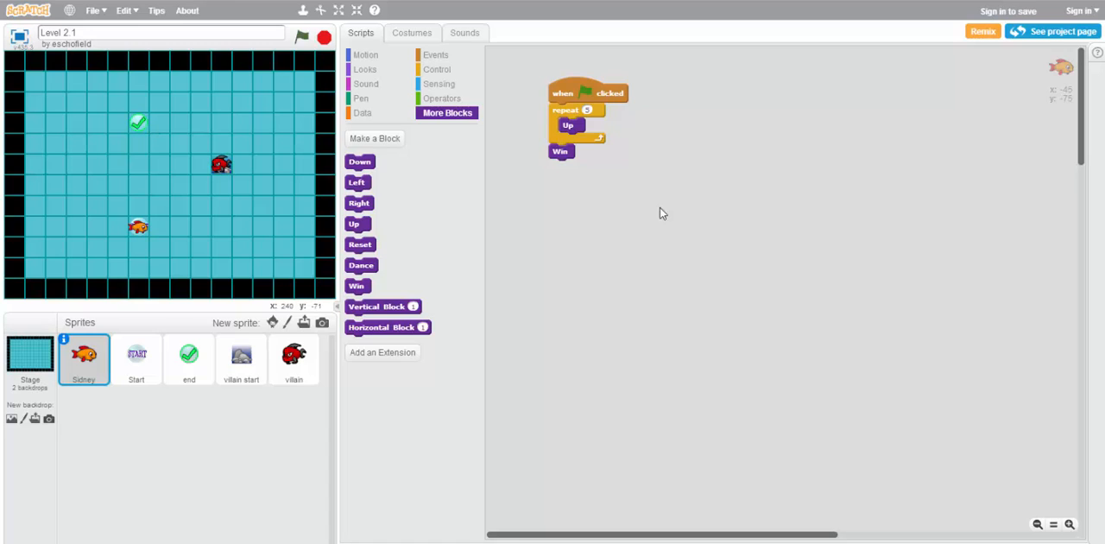
Step: Detach the repeat stack, insert 'wait 1 secs' under the flag start, and reattach it
left_click_drag(565, 111, 596, 165)
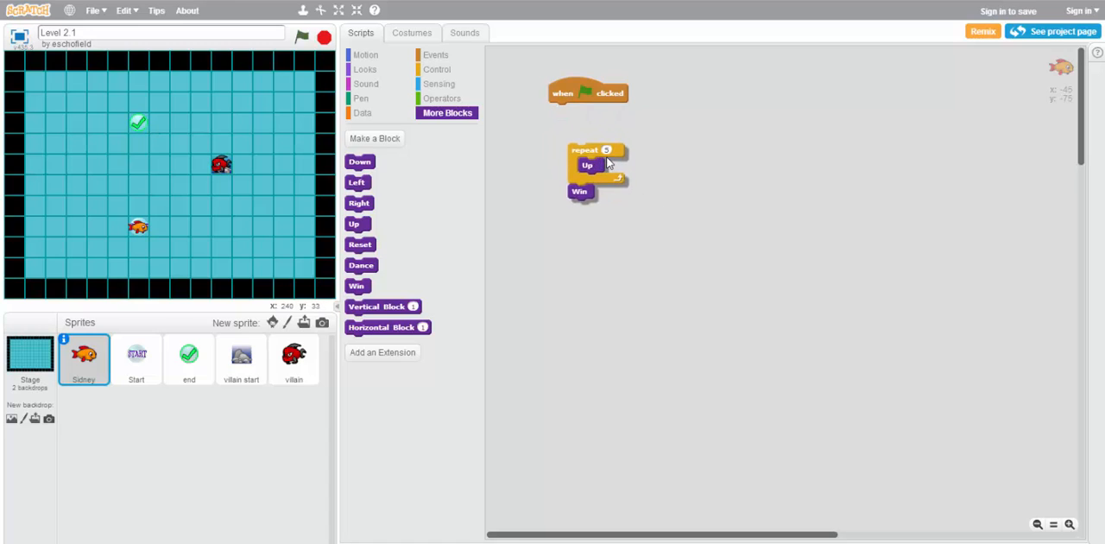
left_click_drag(596, 164, 691, 160)
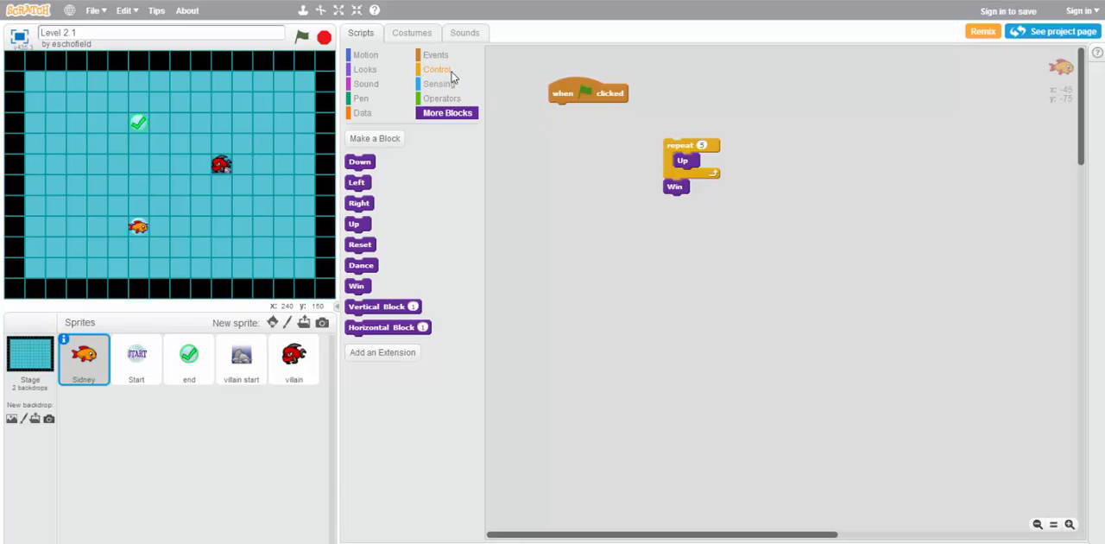
left_click(437, 69)
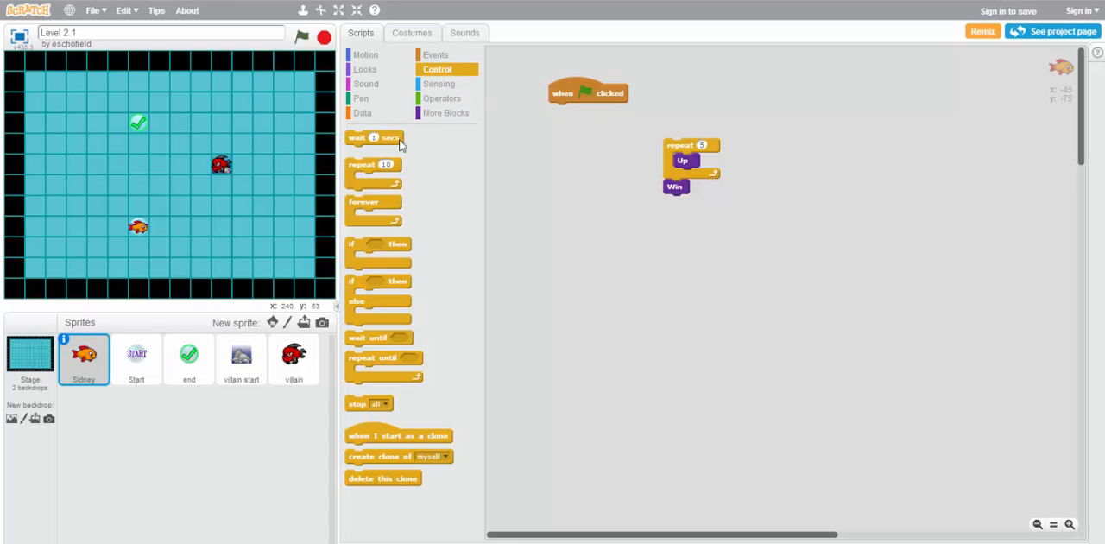
left_click_drag(373, 137, 562, 154)
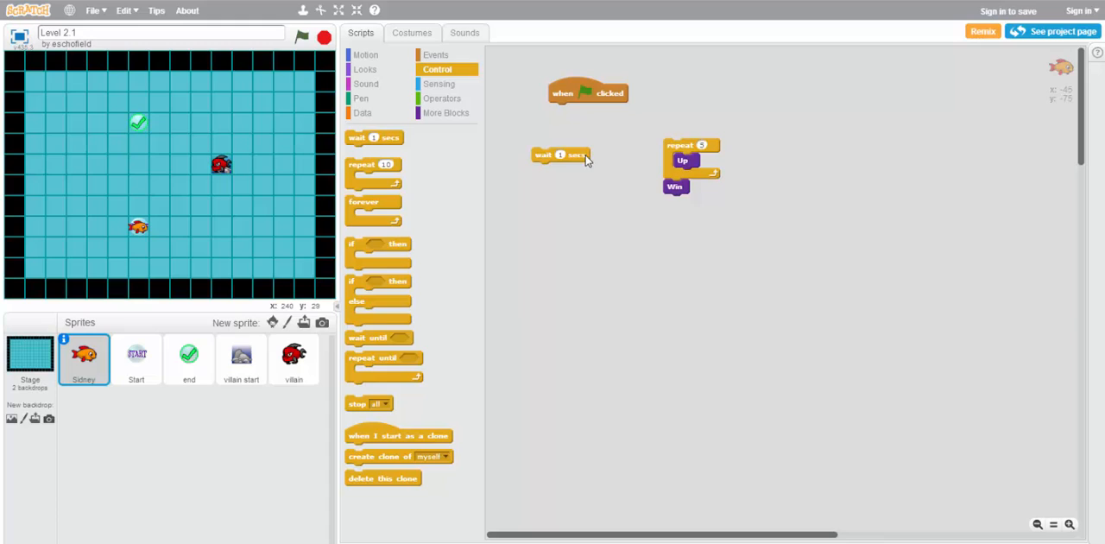
mouse_move(546, 160)
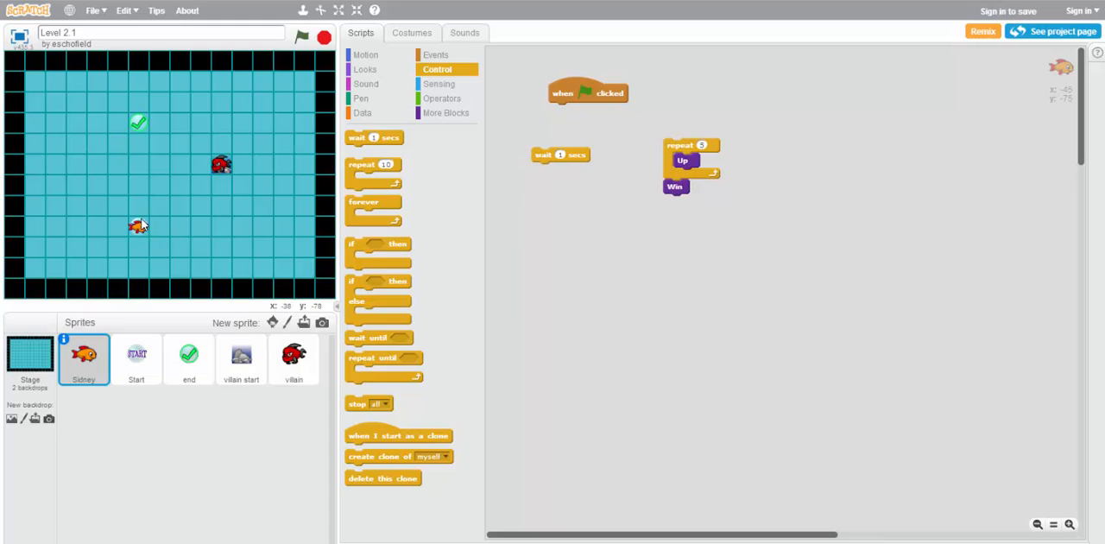
mouse_move(550, 162)
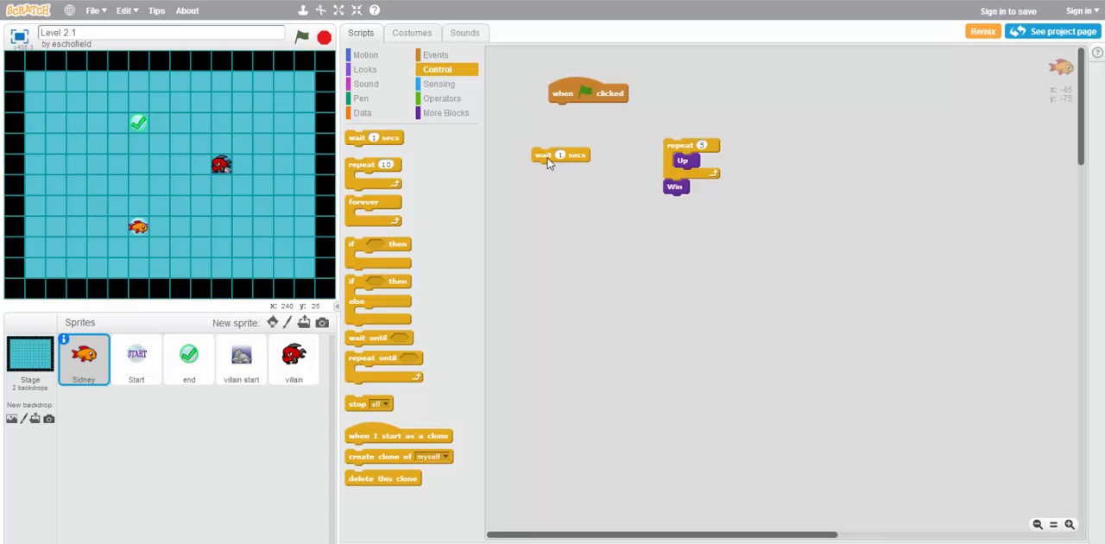
left_click_drag(559, 155, 577, 110)
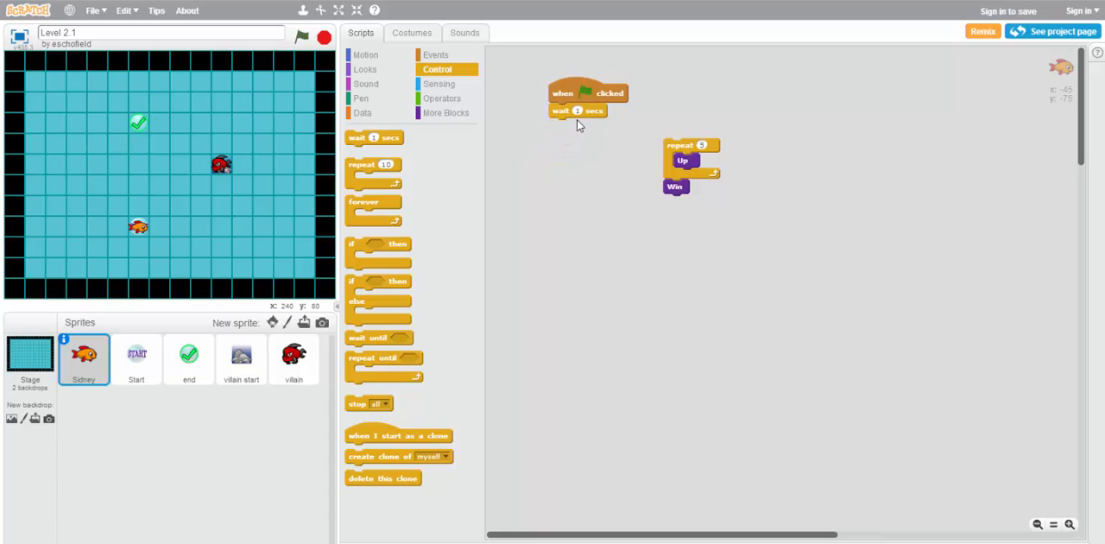
left_click_drag(691, 145, 574, 126)
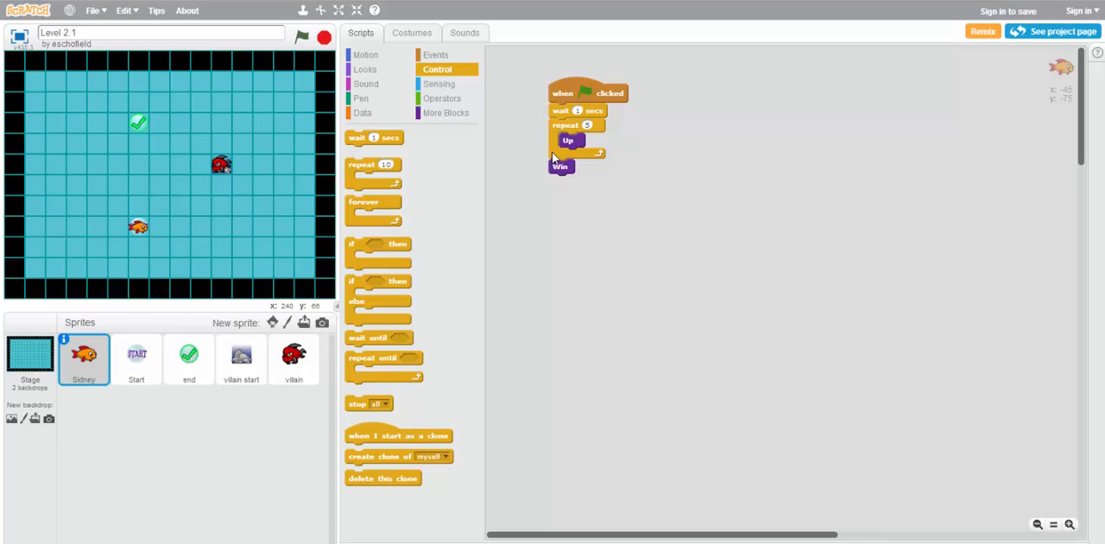
mouse_move(532, 239)
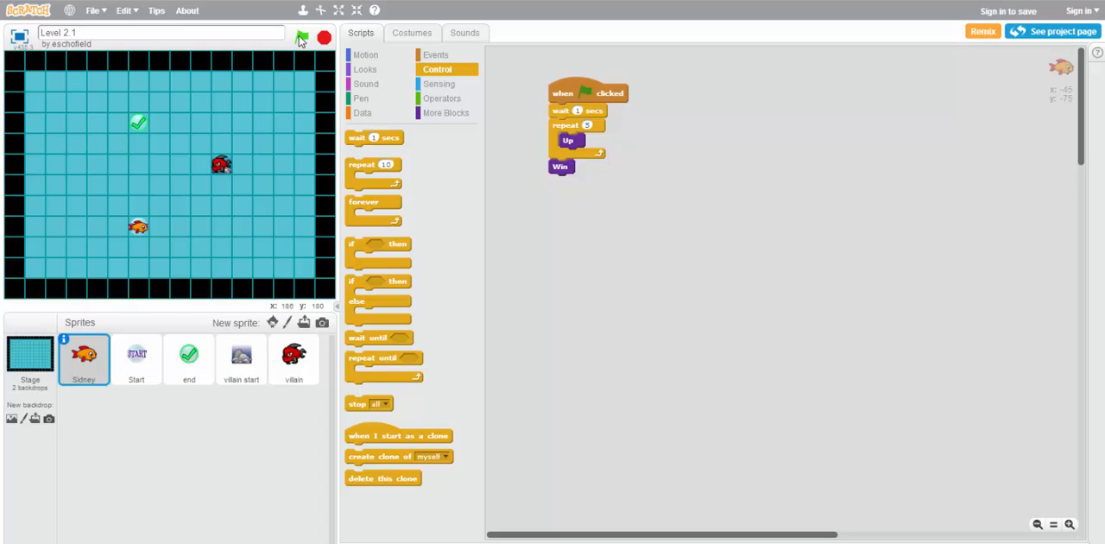
Step: Run the script with the green flag and watch Sidney swim up to the checkmark
left_click(302, 37)
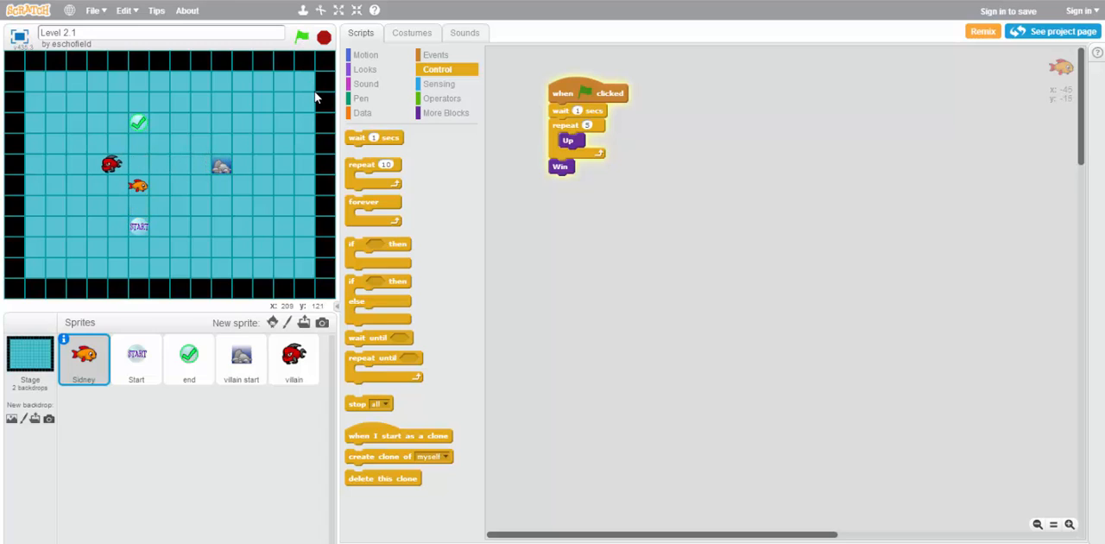
left_click(301, 37)
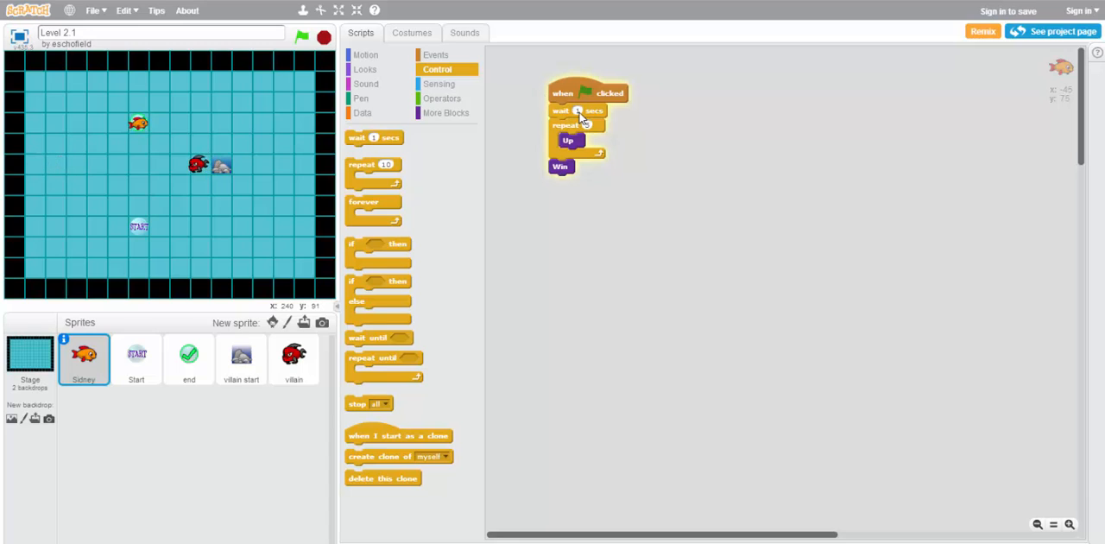
left_click(302, 38)
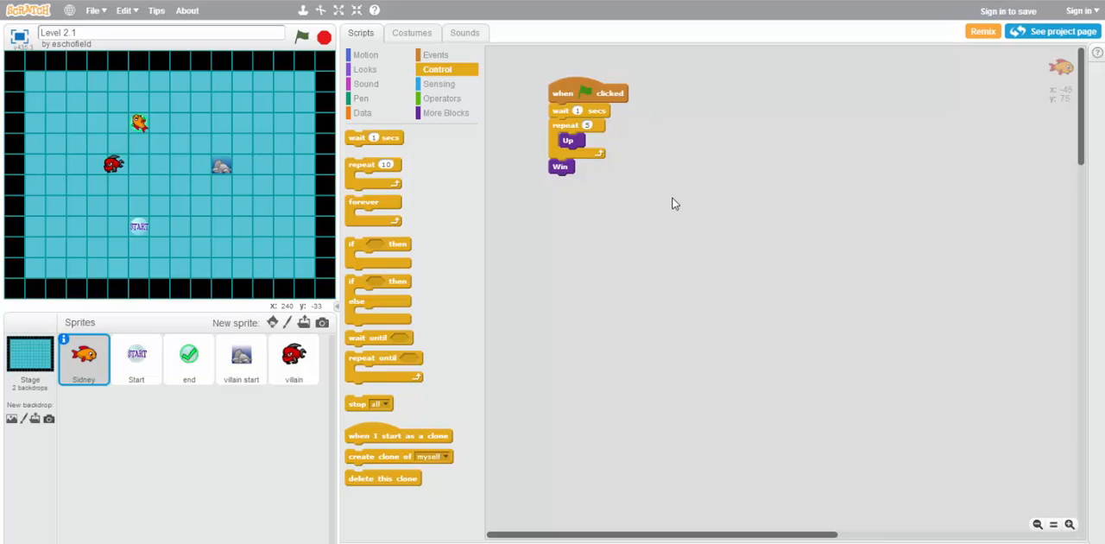
mouse_move(672, 189)
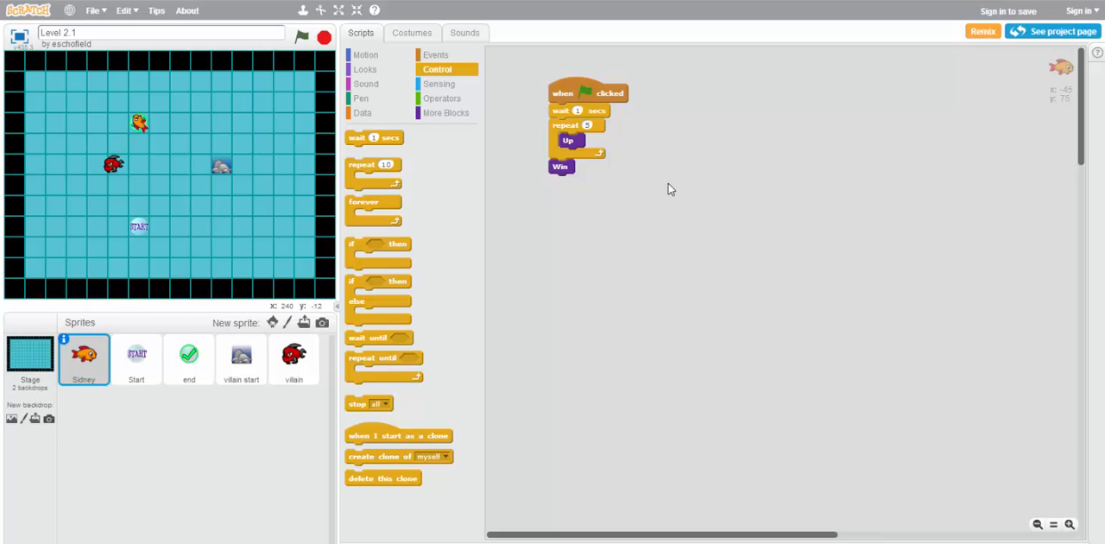